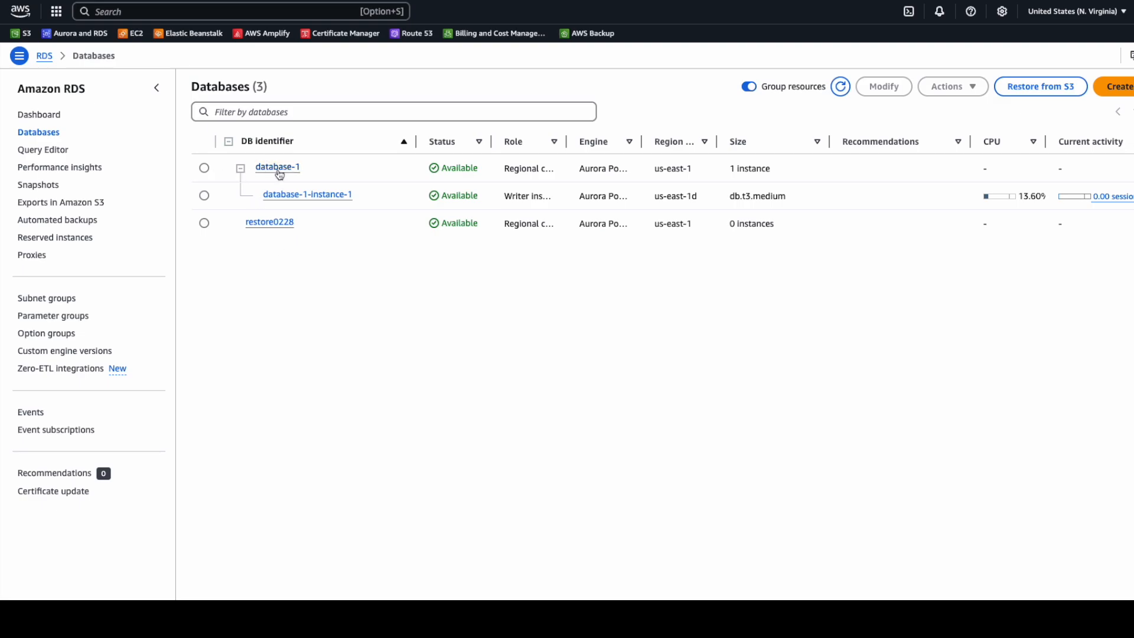
pyautogui.moveTo(307, 202)
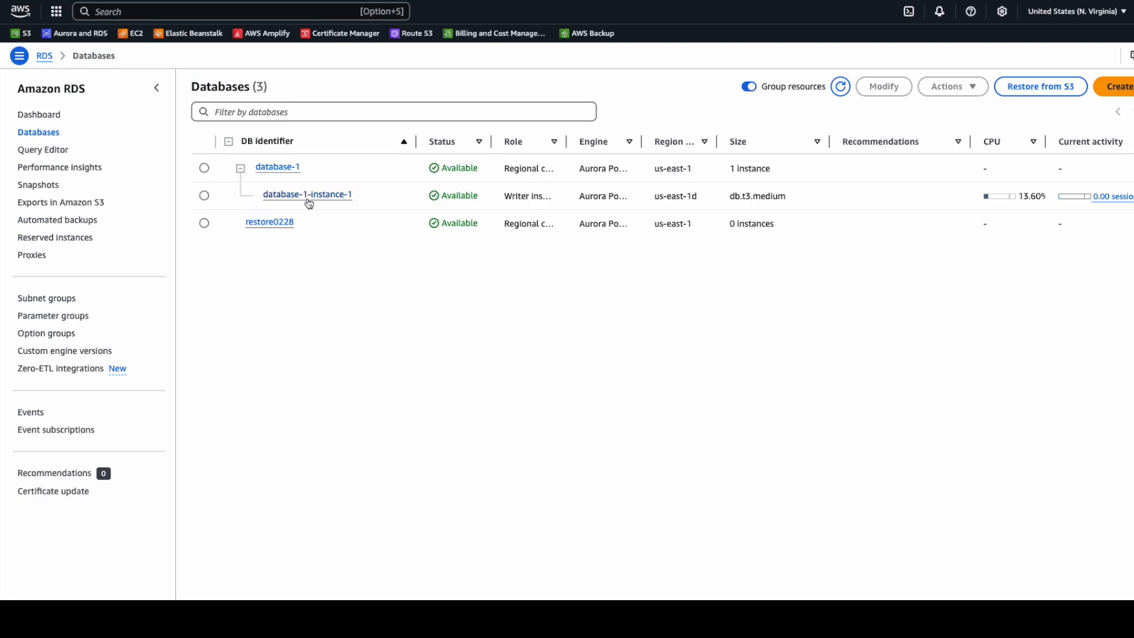
pyautogui.moveTo(581, 38)
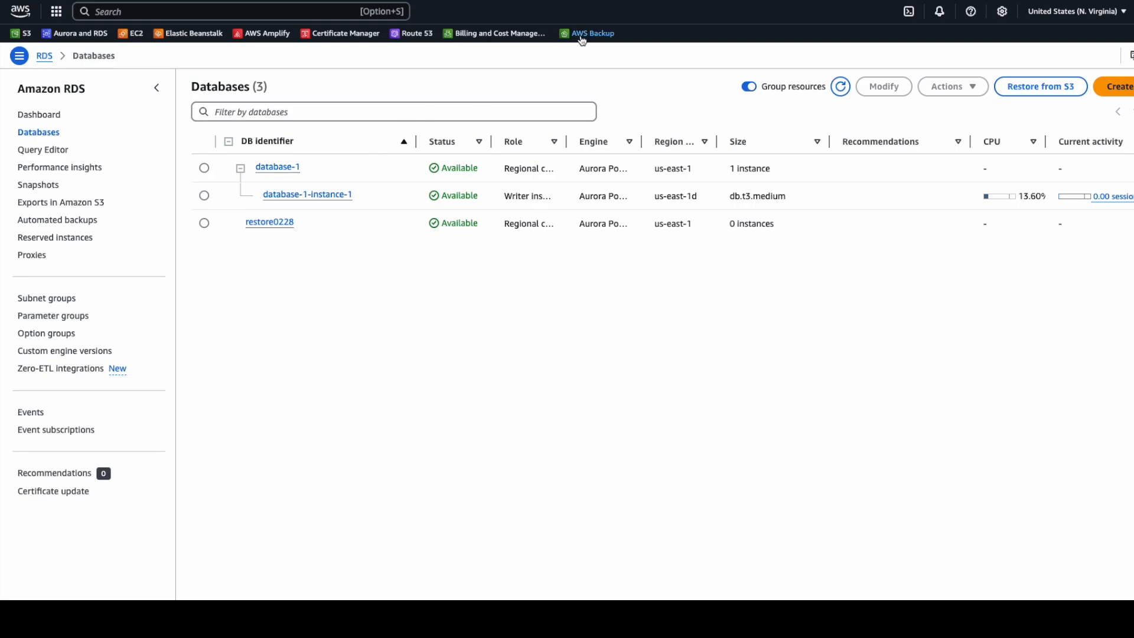
# Go to AWS Backup's vault list and view sample-vault, which holds no recovery points yet
pyautogui.click(593, 33)
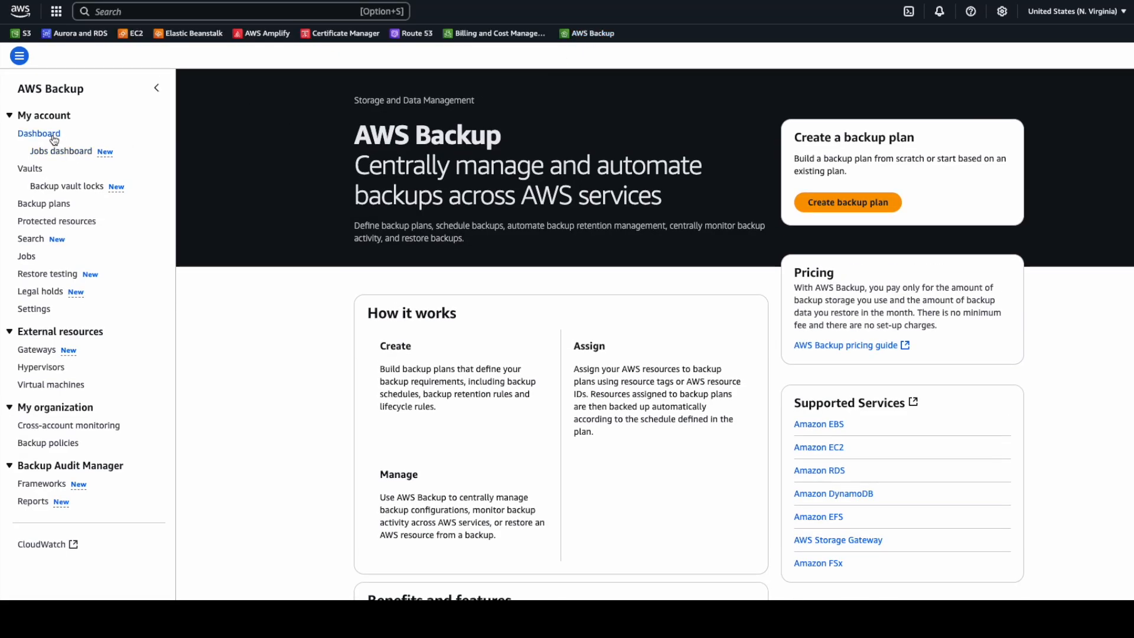
pyautogui.click(30, 169)
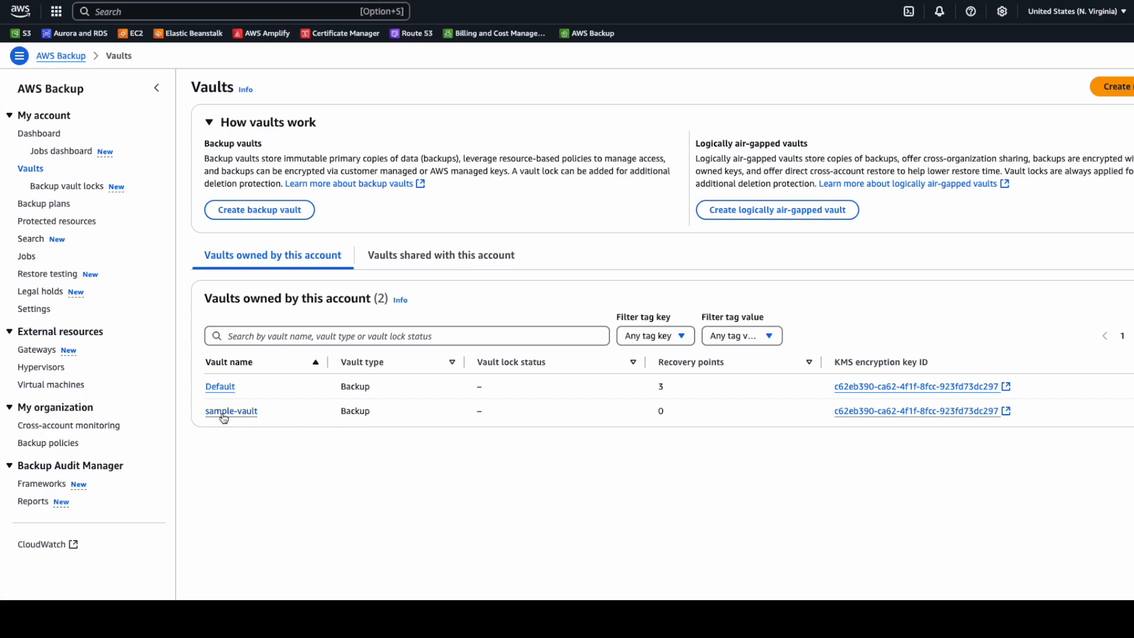
pyautogui.click(231, 410)
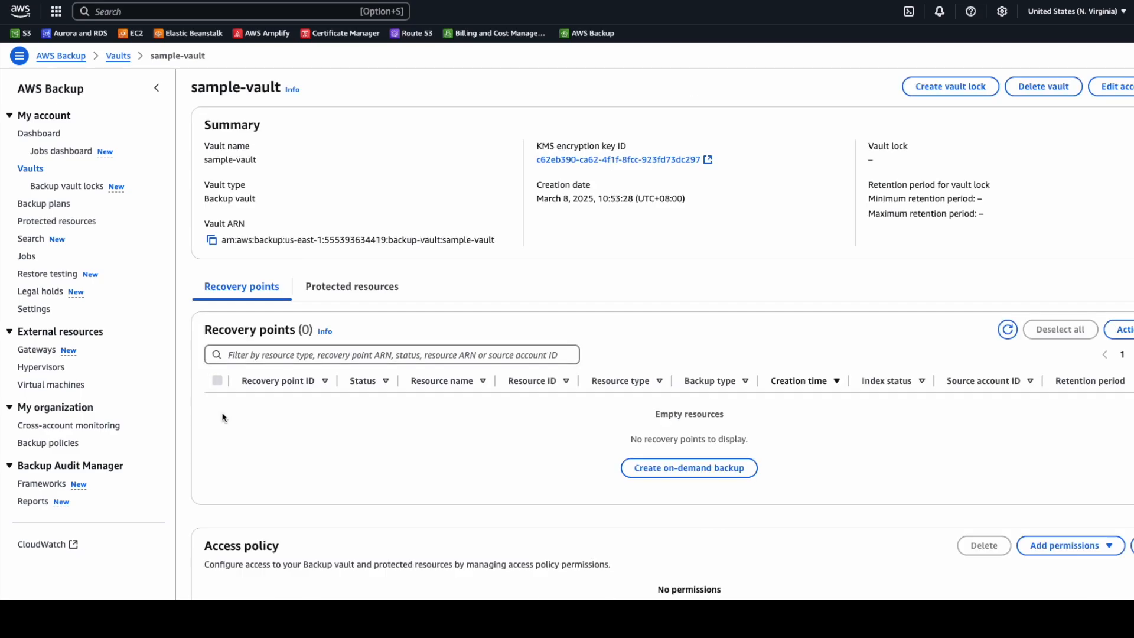
pyautogui.moveTo(649, 365)
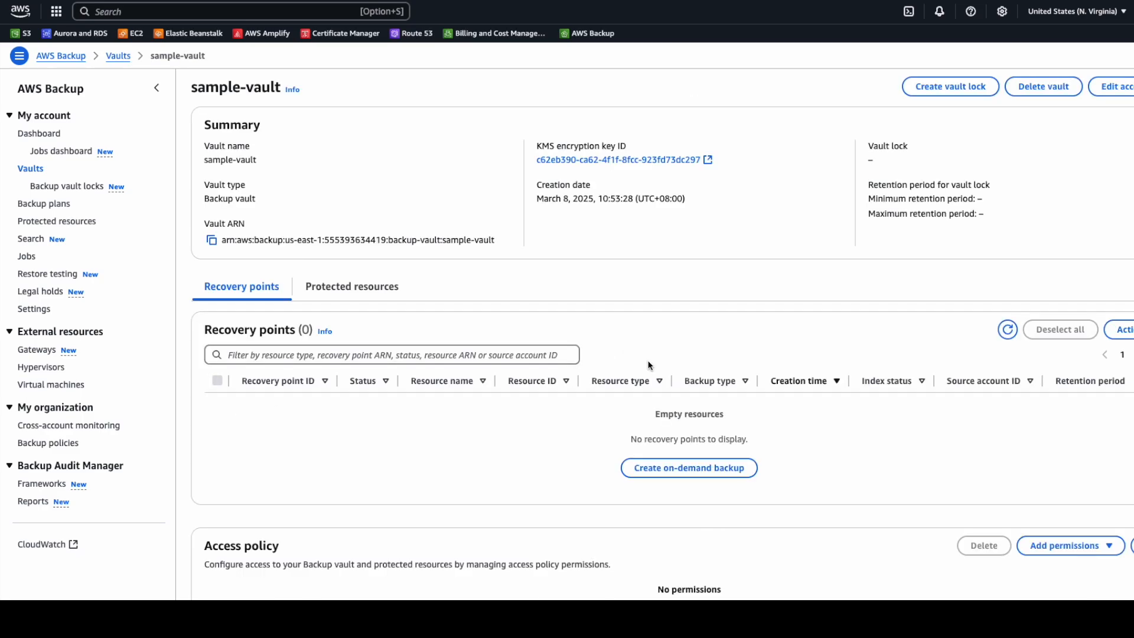
# Create an on-demand backup of Aurora cluster database-1 with 3-day retention in the Default vault
pyautogui.click(687, 467)
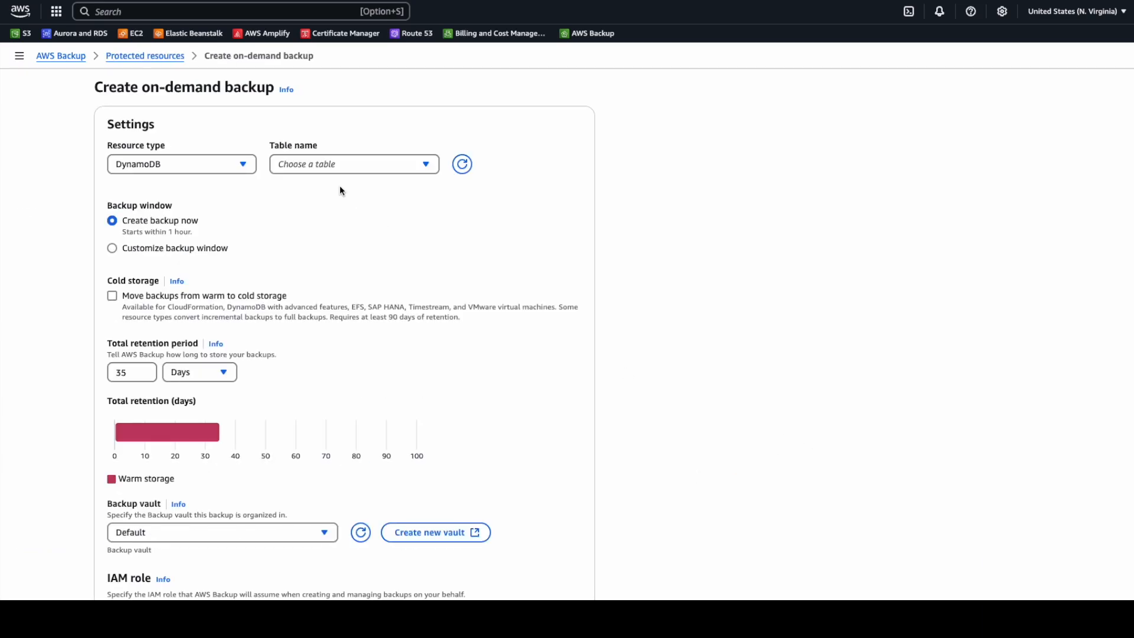
pyautogui.click(182, 163)
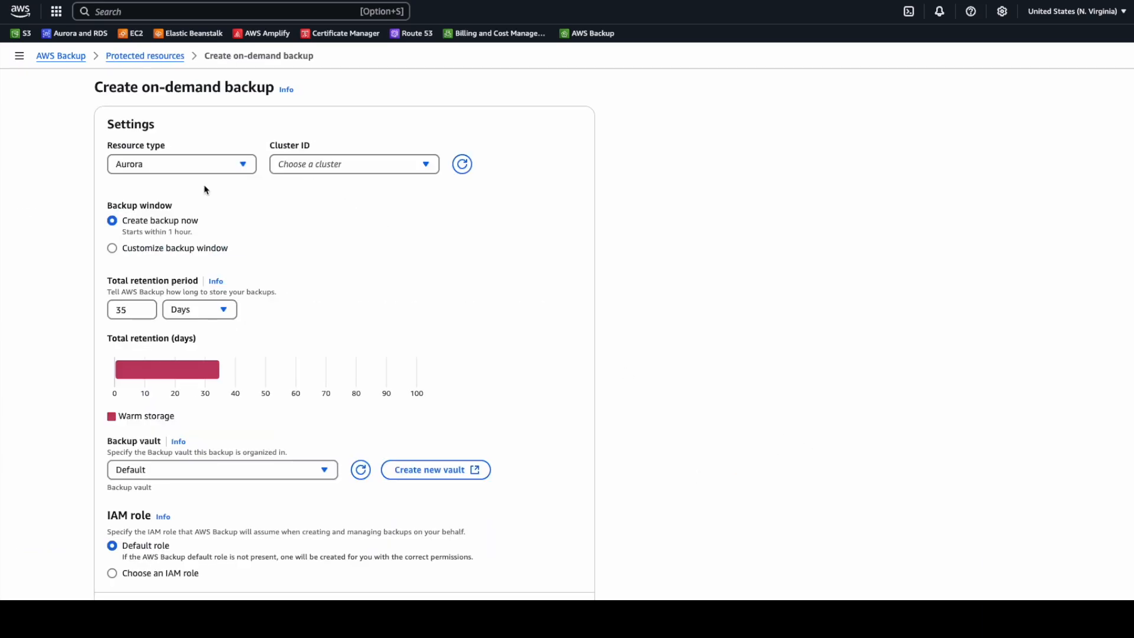
pyautogui.click(354, 163)
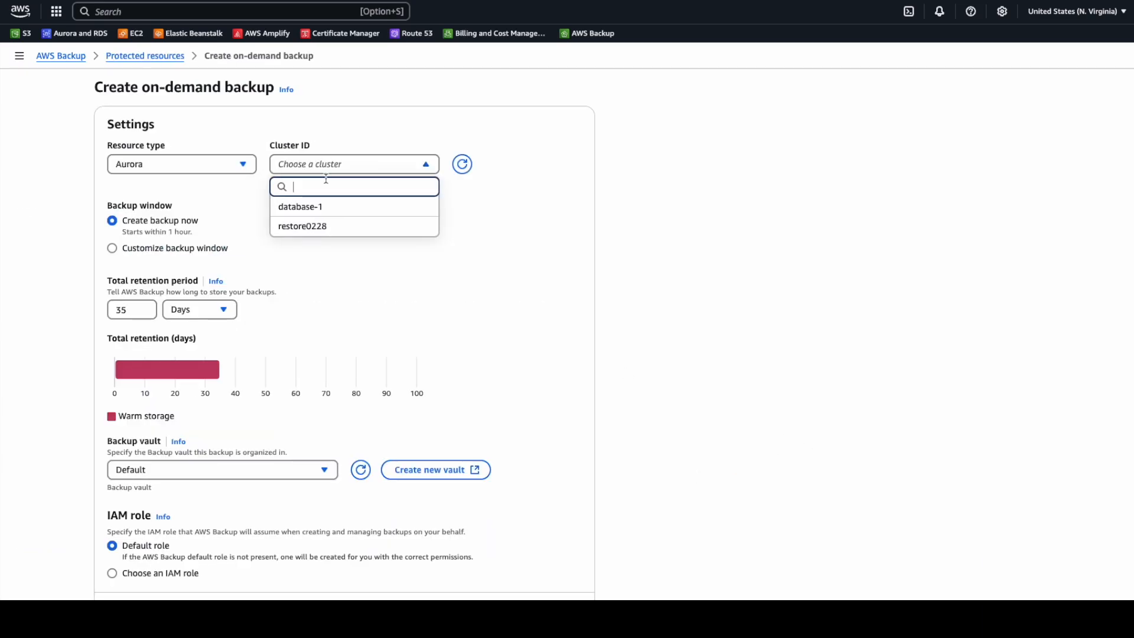
pyautogui.click(300, 207)
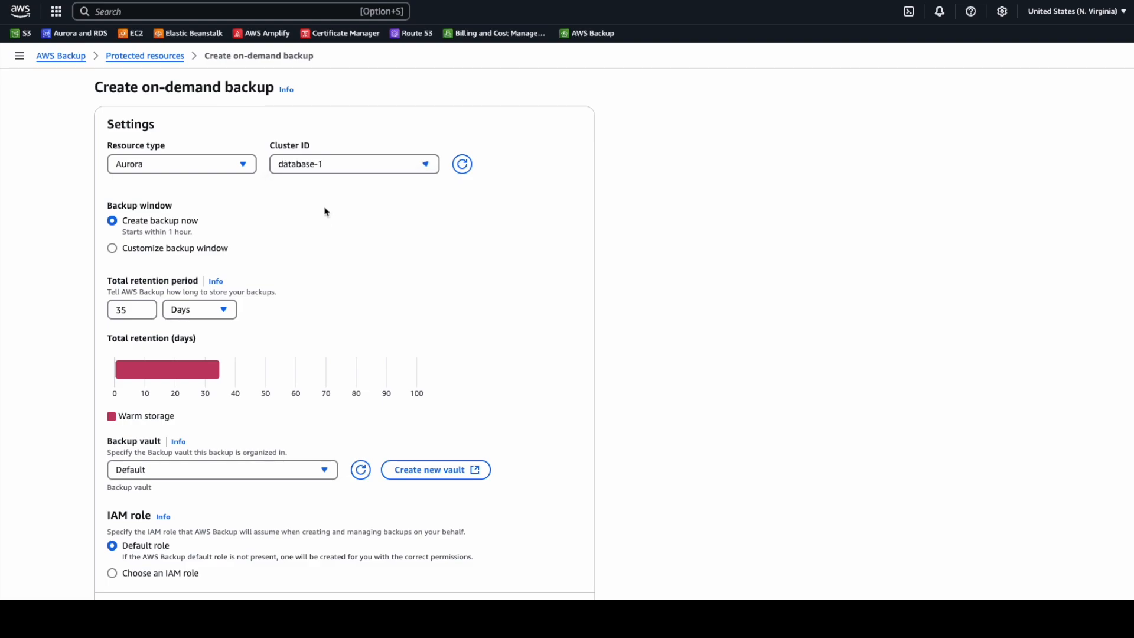
pyautogui.click(131, 309)
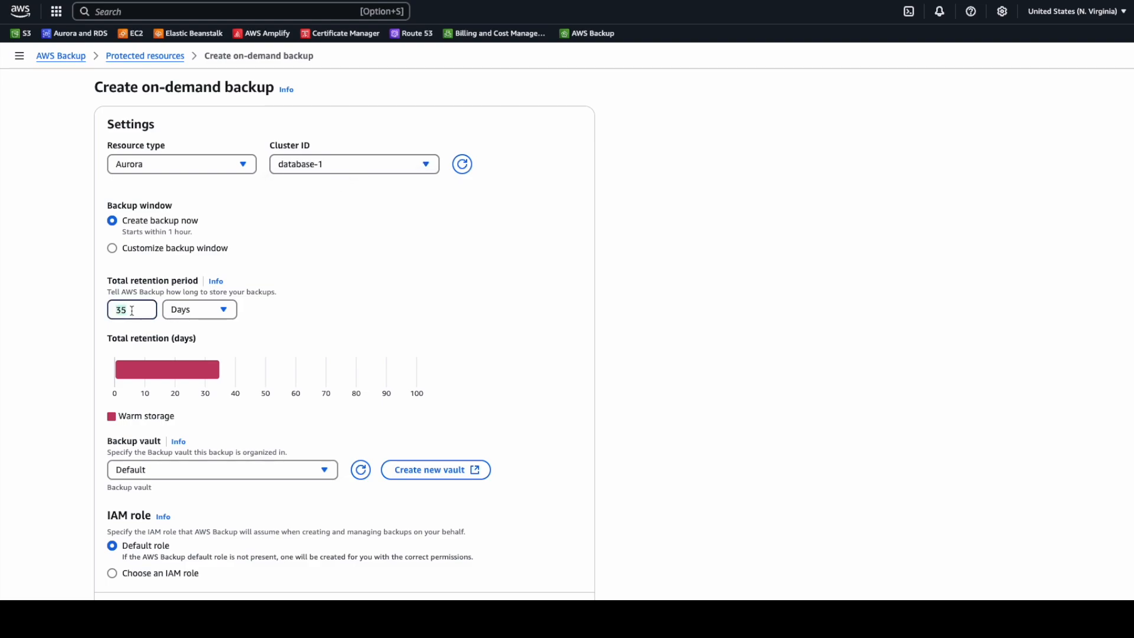
pyautogui.moveTo(290, 311)
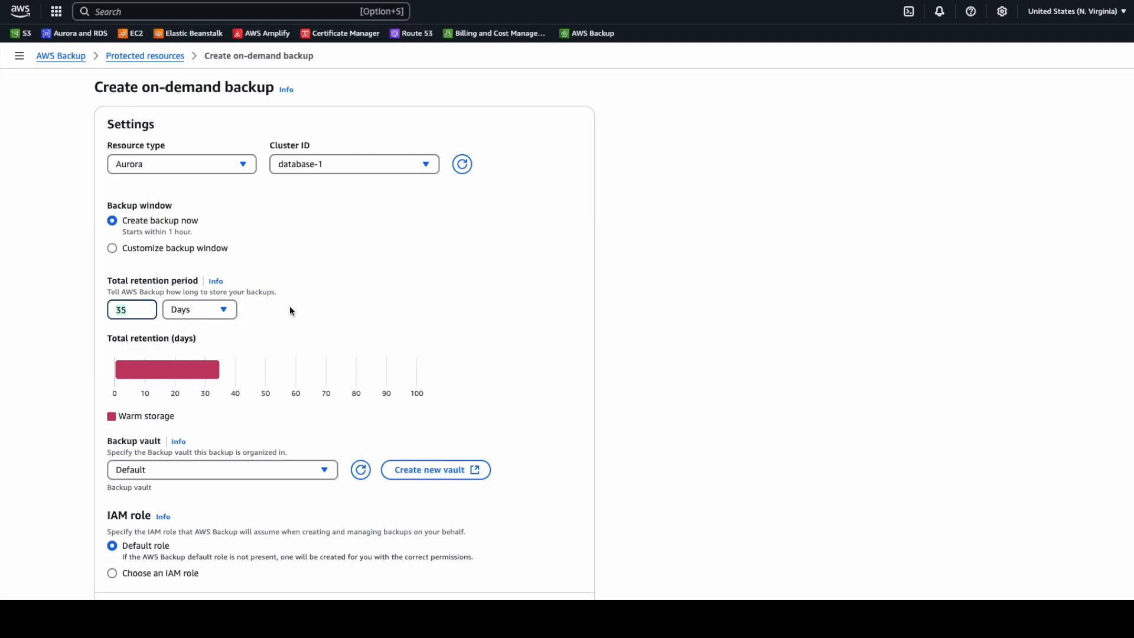
pyautogui.click(131, 308)
pyautogui.write('3')
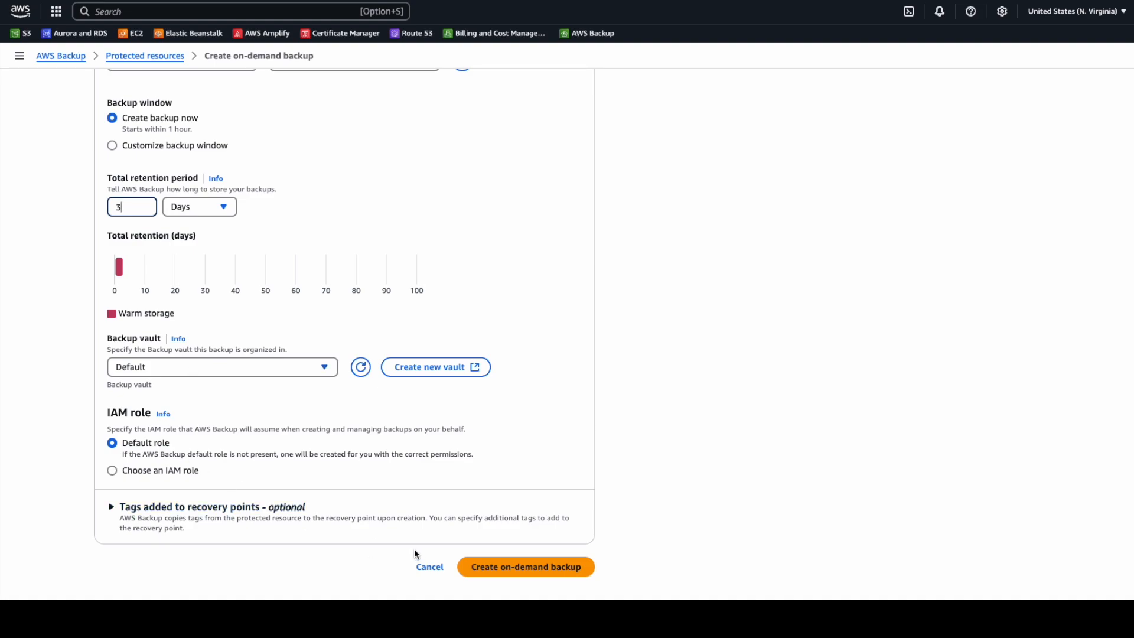
pyautogui.click(525, 566)
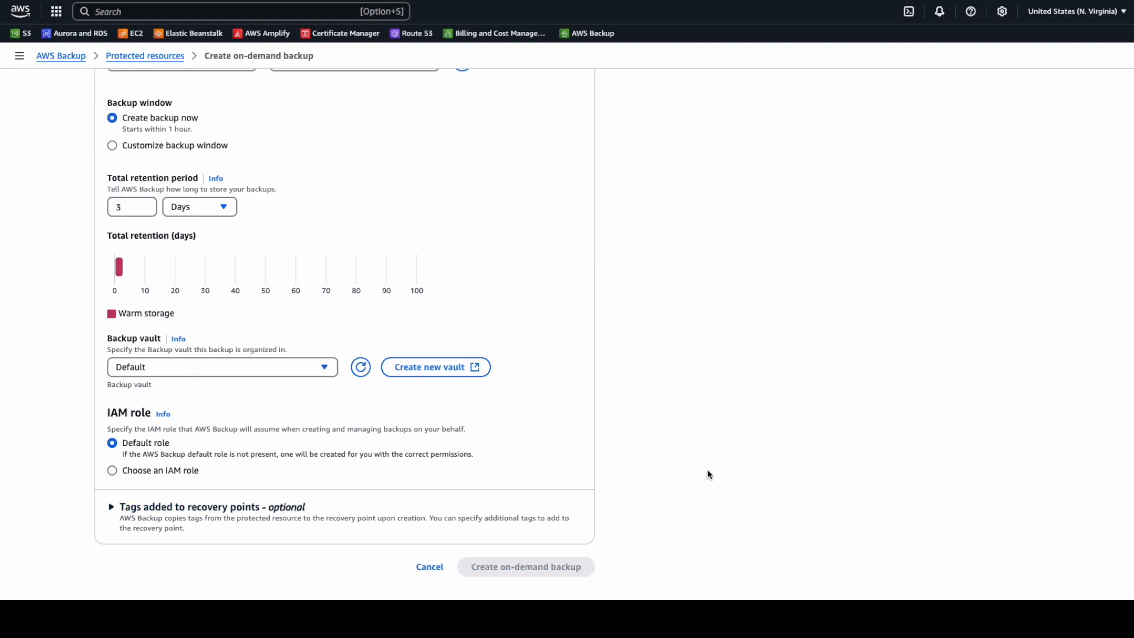
# Return to the vault list and view the Default vault's four completed recovery points
pyautogui.click(526, 566)
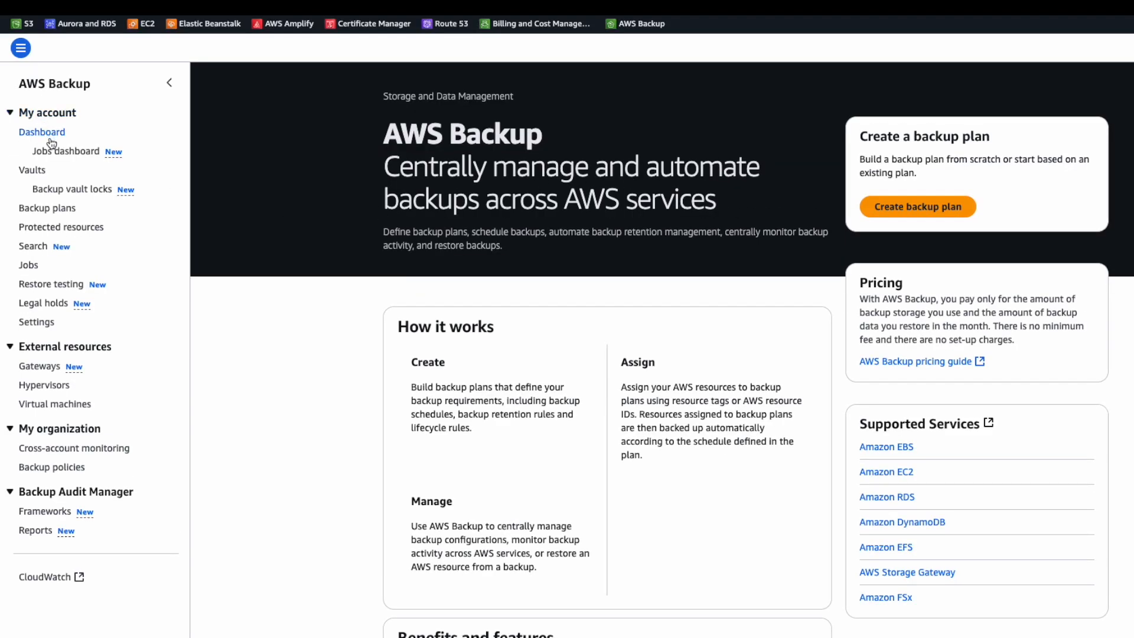
pyautogui.click(32, 170)
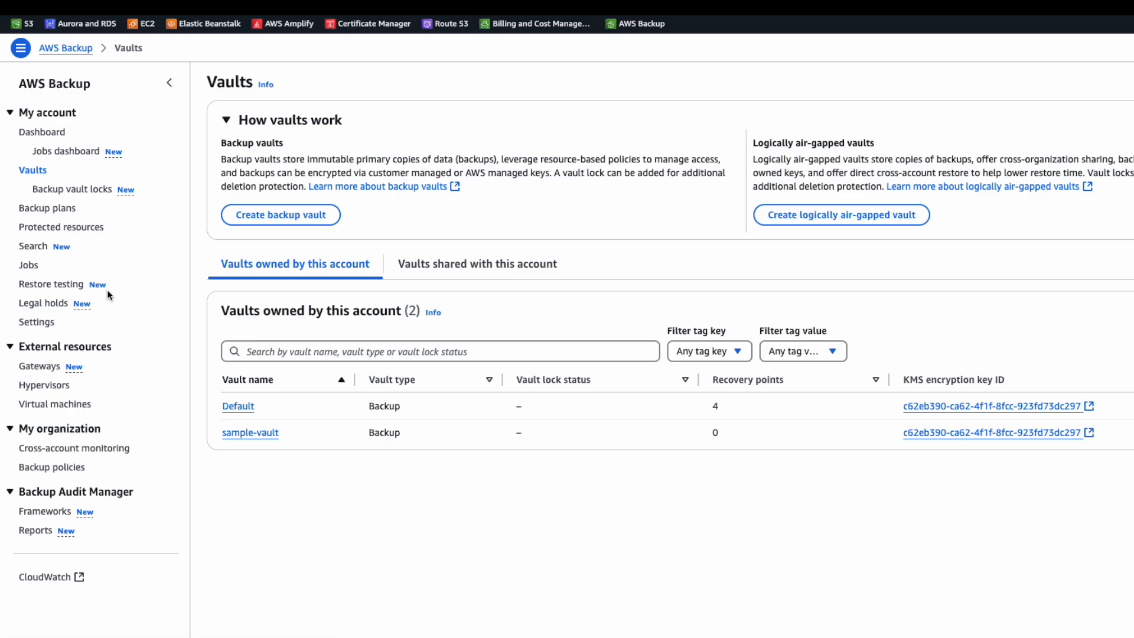
pyautogui.click(238, 405)
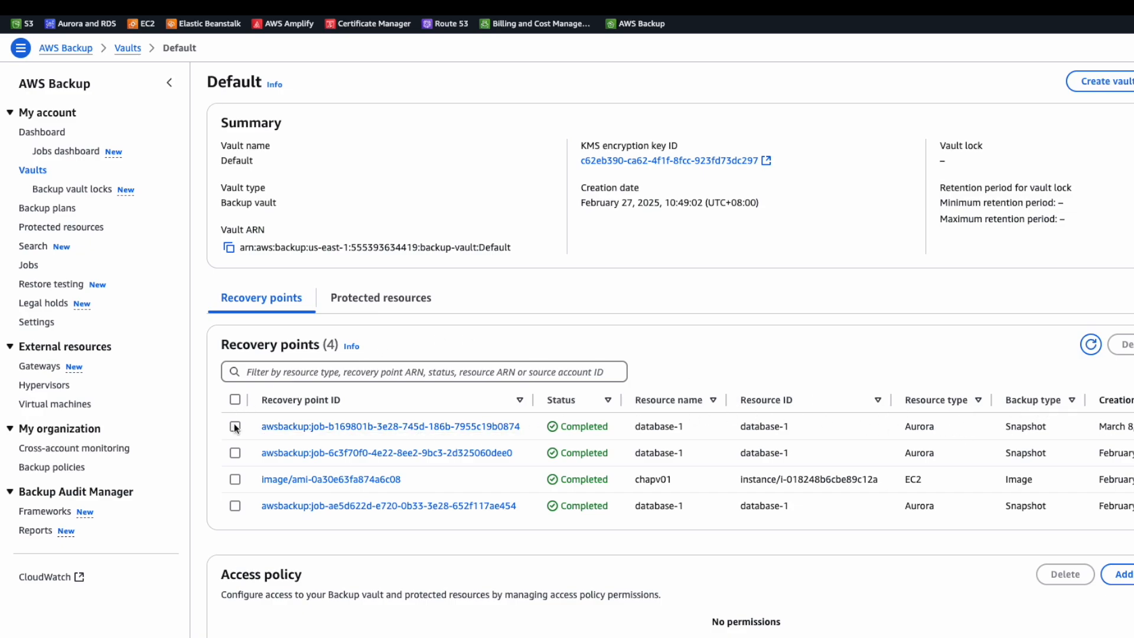
# Restore the newest database-1 recovery point as cluster restore-sample-1 with the default role
pyautogui.click(234, 427)
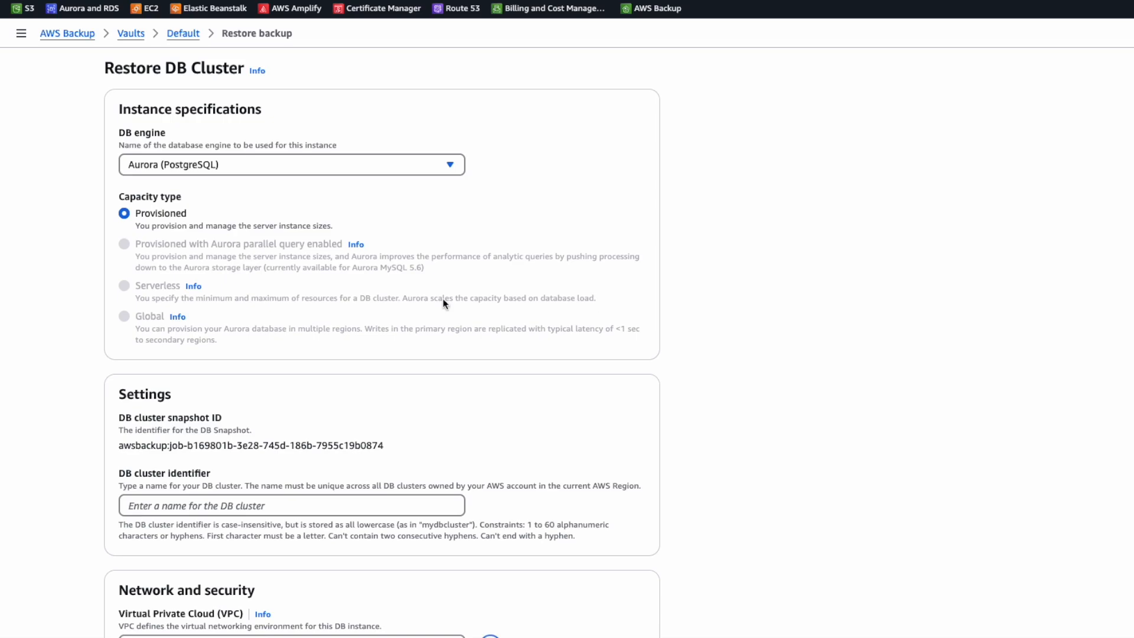
pyautogui.moveTo(95, 419)
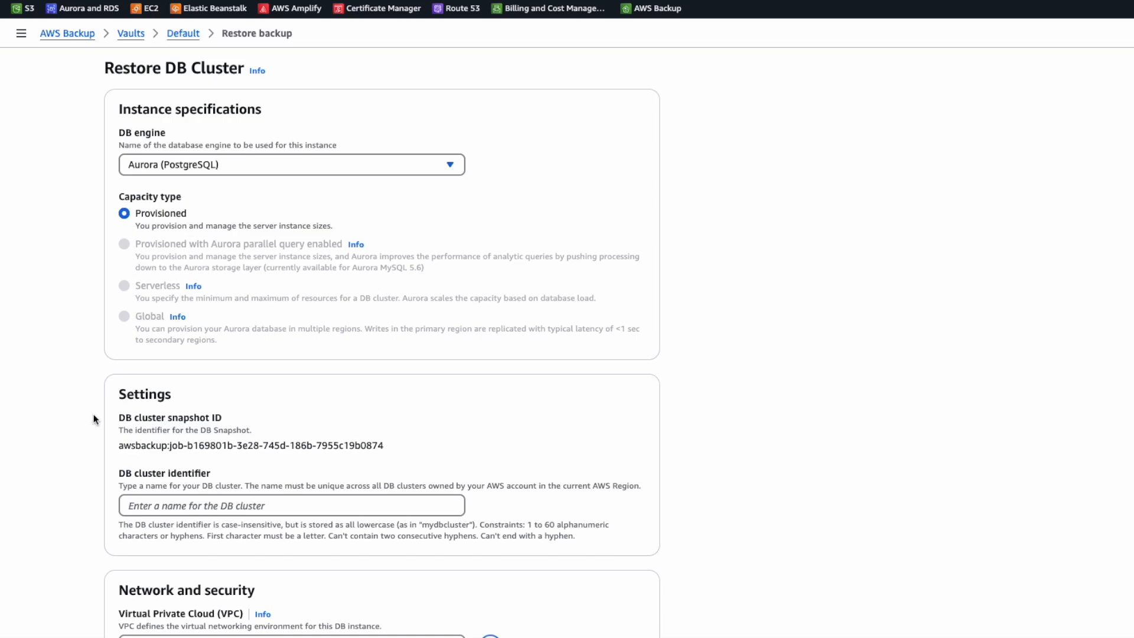
pyautogui.scroll(-3)
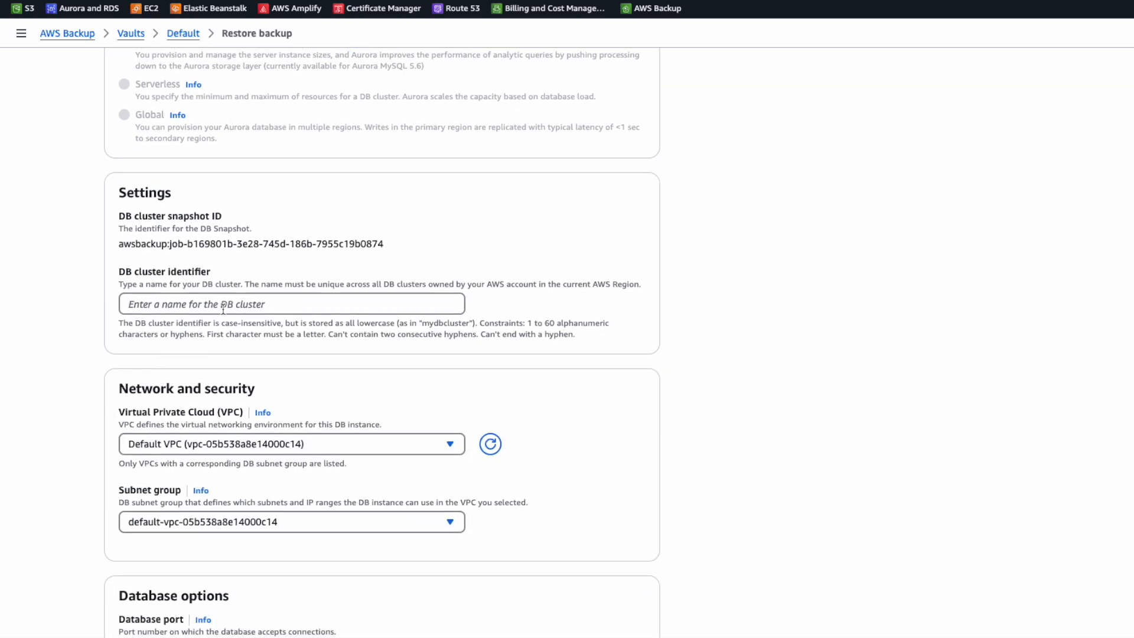
pyautogui.write('res')
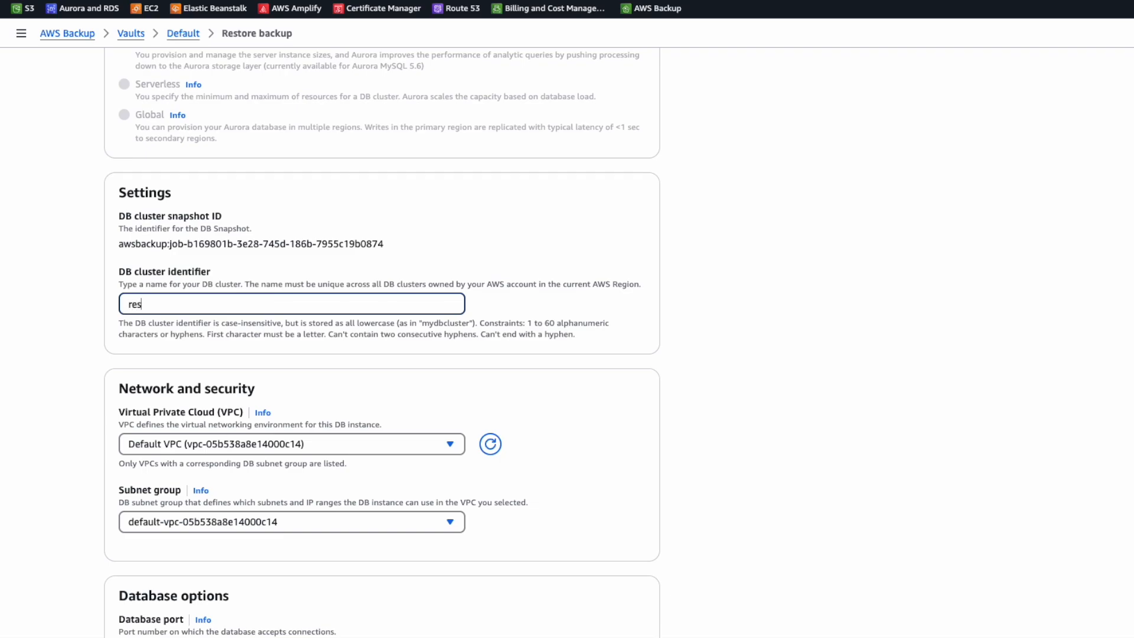
pyautogui.write('tore')
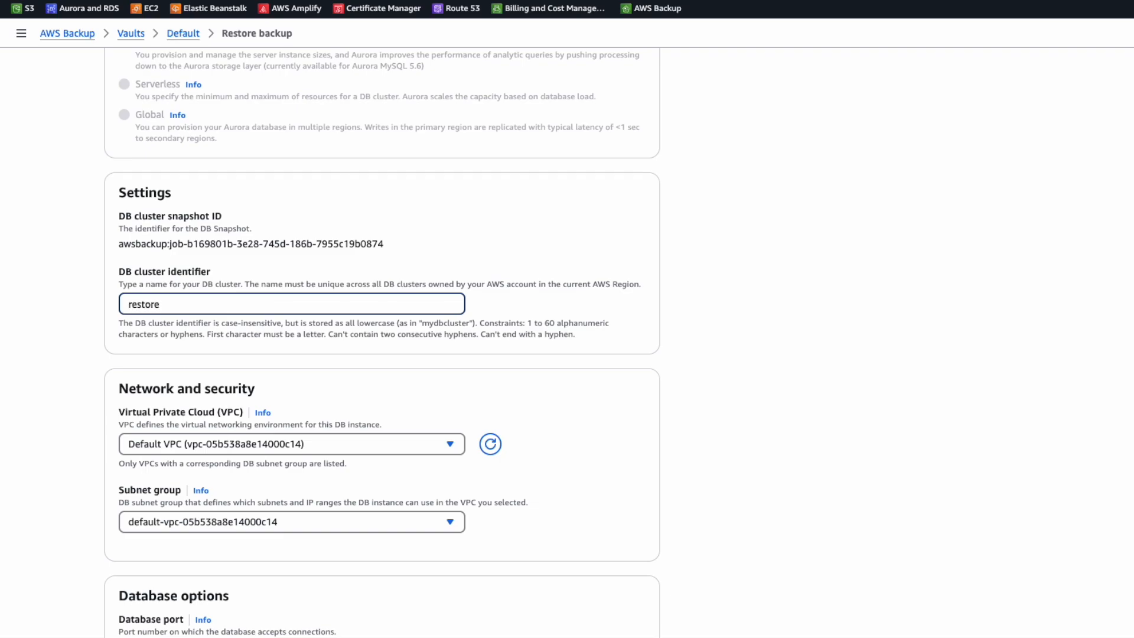
pyautogui.write('-sa')
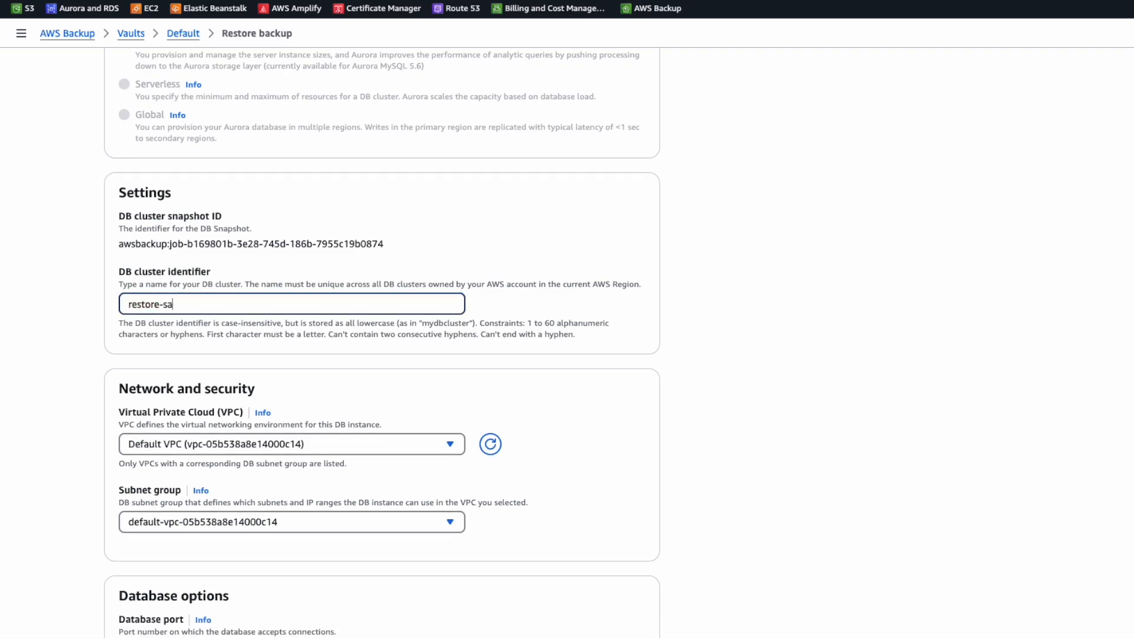
pyautogui.write('mple-1')
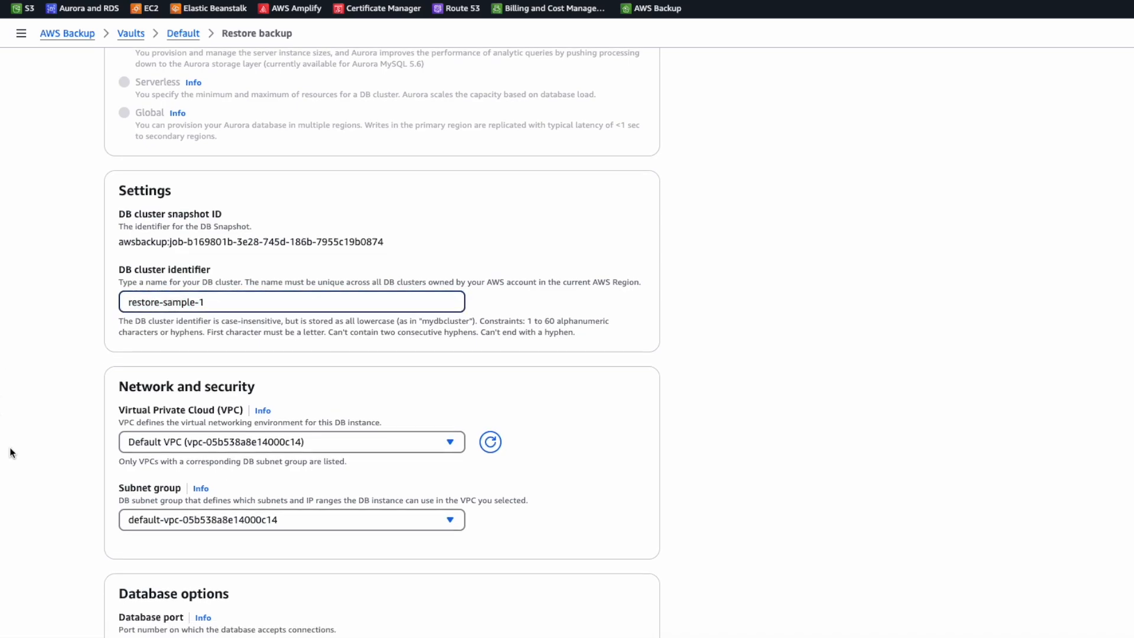
pyautogui.scroll(-3)
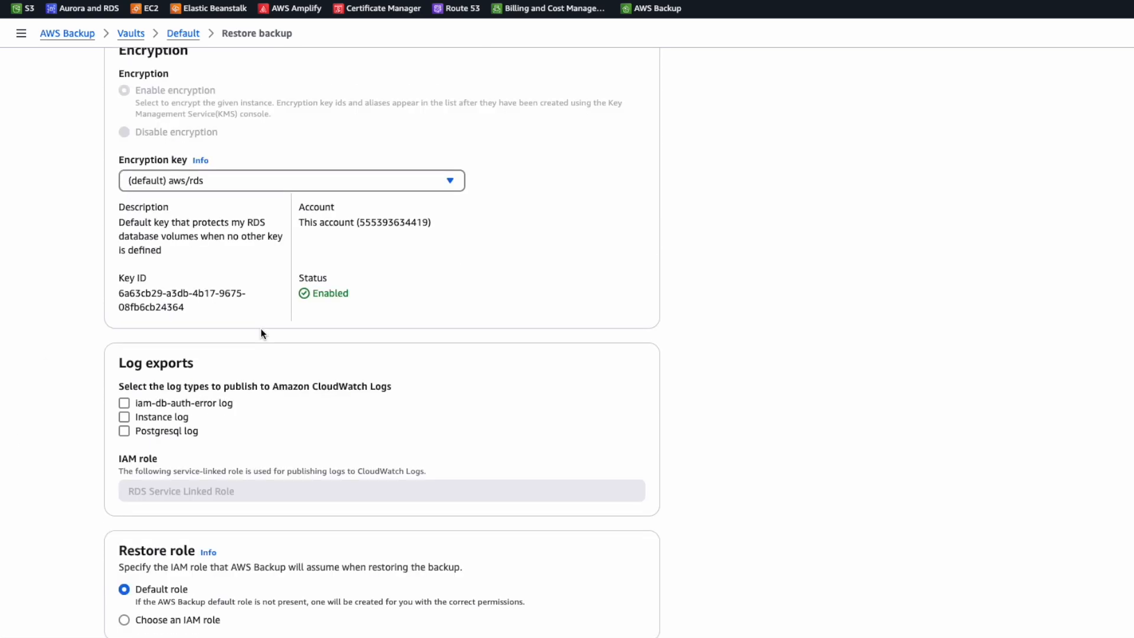
pyautogui.scroll(-3)
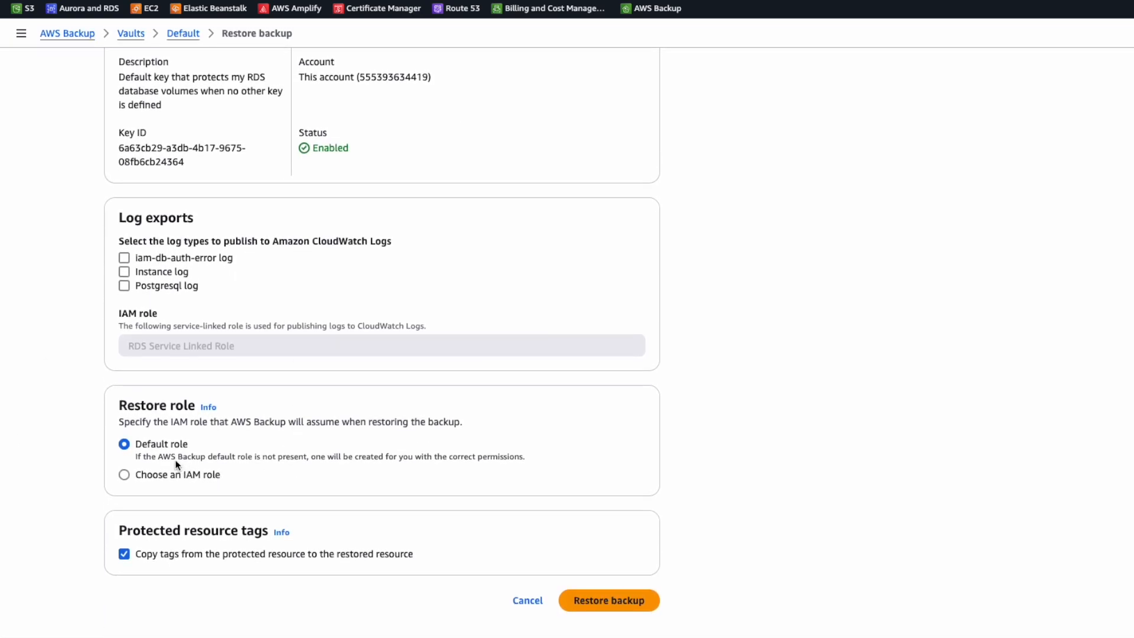
pyautogui.click(609, 600)
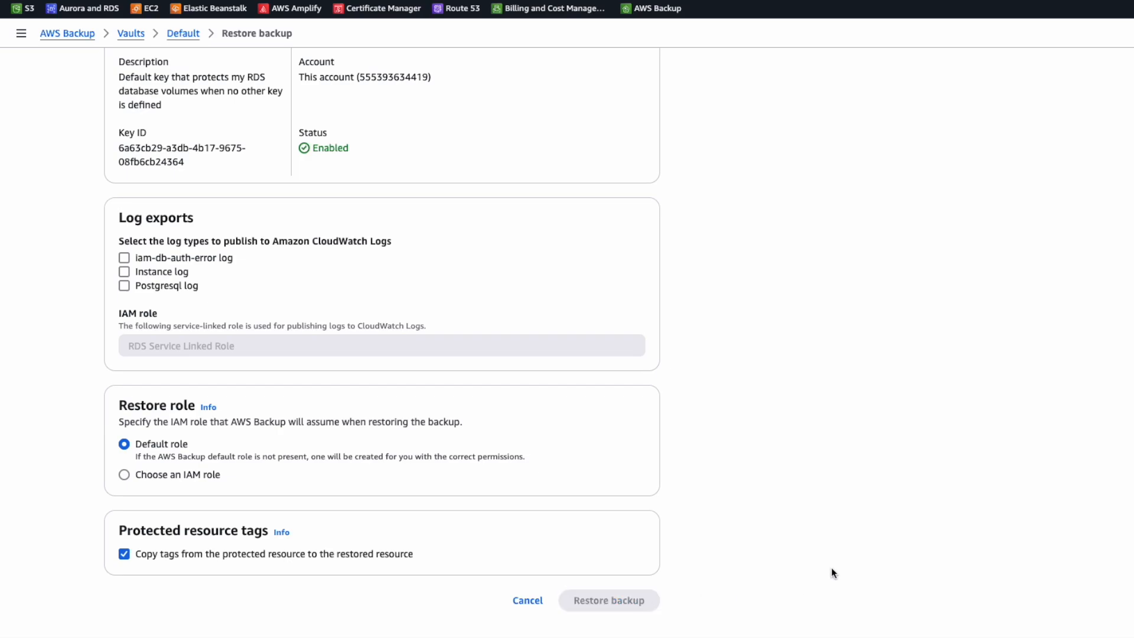
# Verify the restore-sample-1 restore job shows Completed among the filtered restore jobs
pyautogui.click(608, 600)
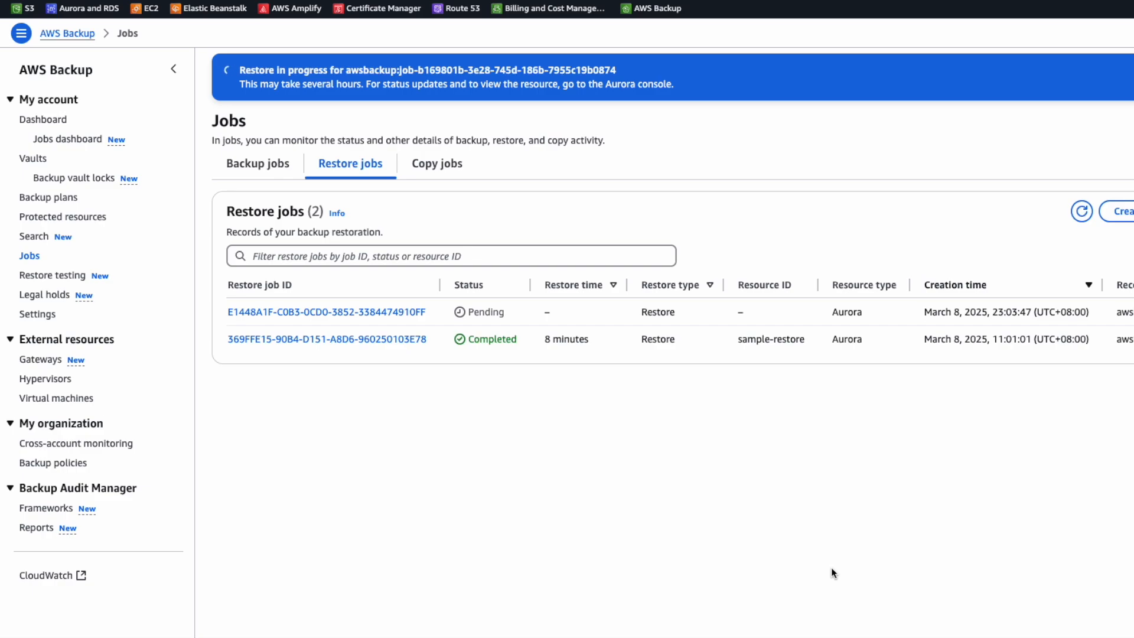
pyautogui.moveTo(584, 424)
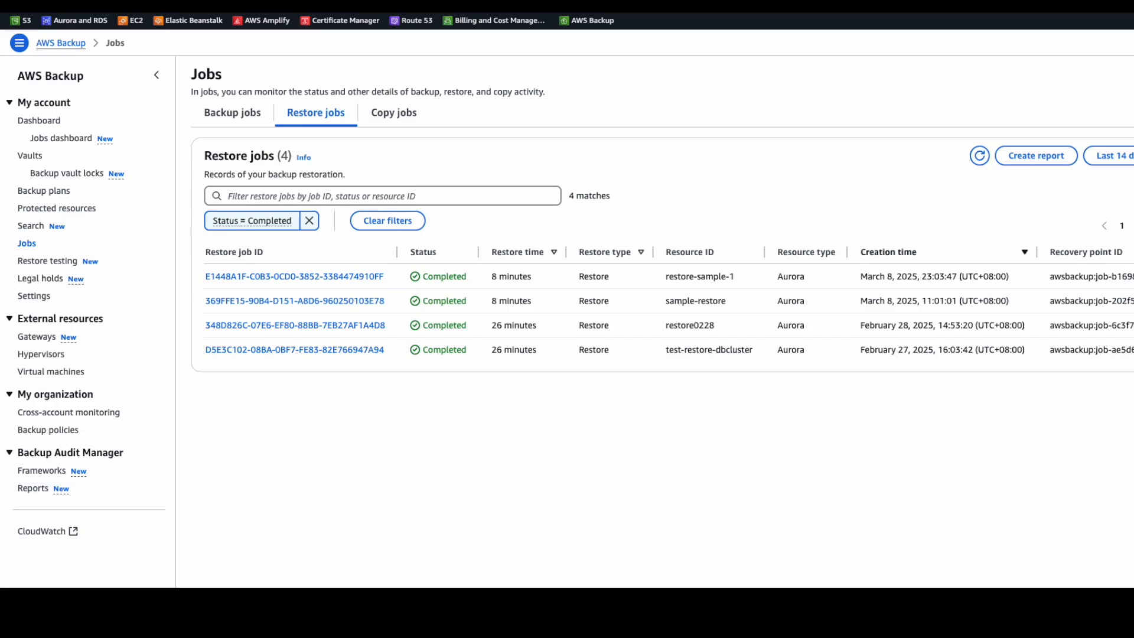
pyautogui.moveTo(716, 406)
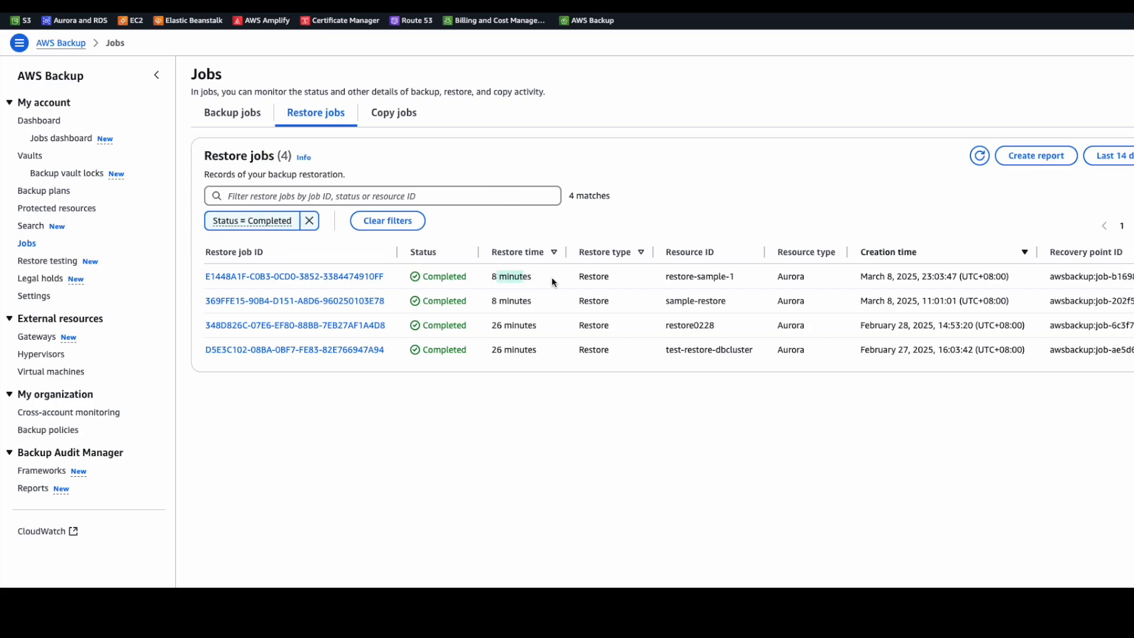
pyautogui.doubleClick(698, 277)
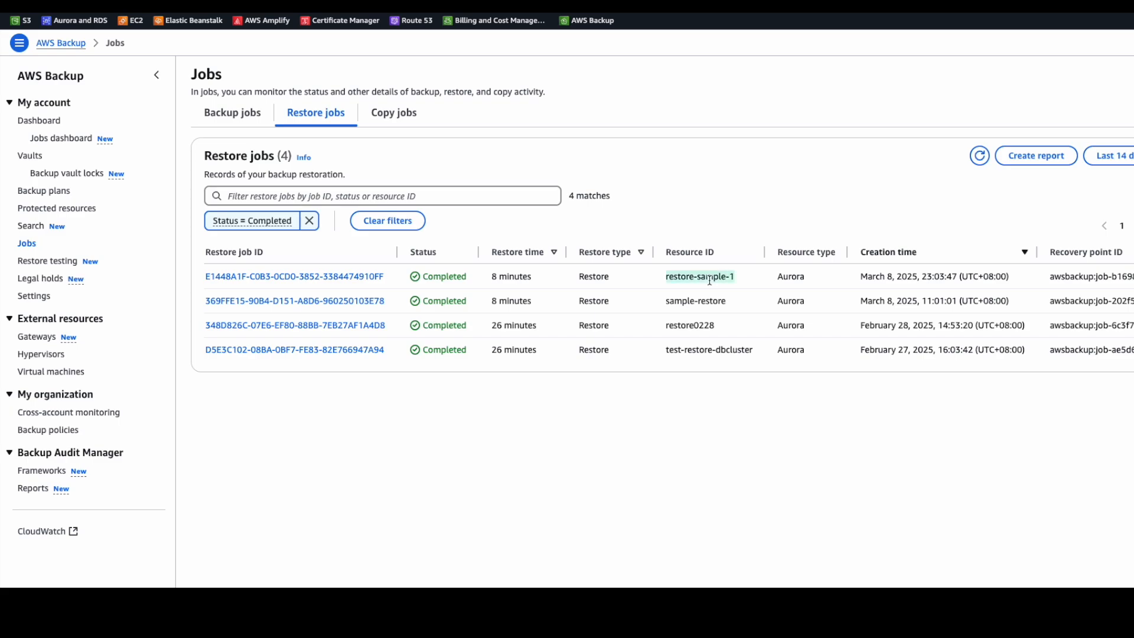
pyautogui.moveTo(715, 395)
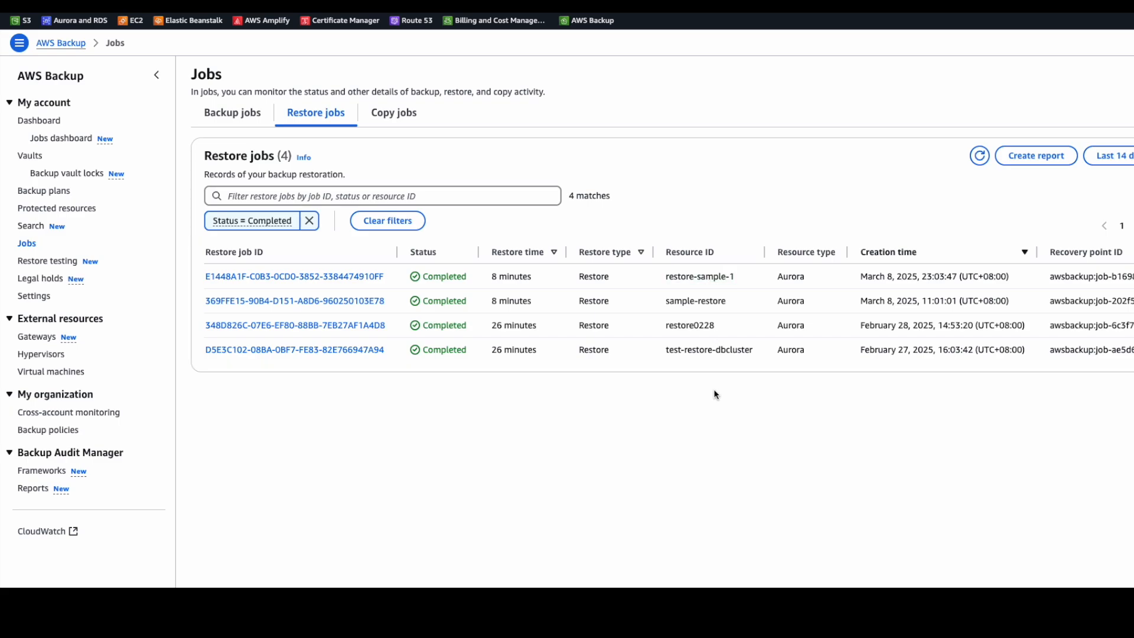
pyautogui.moveTo(368, 185)
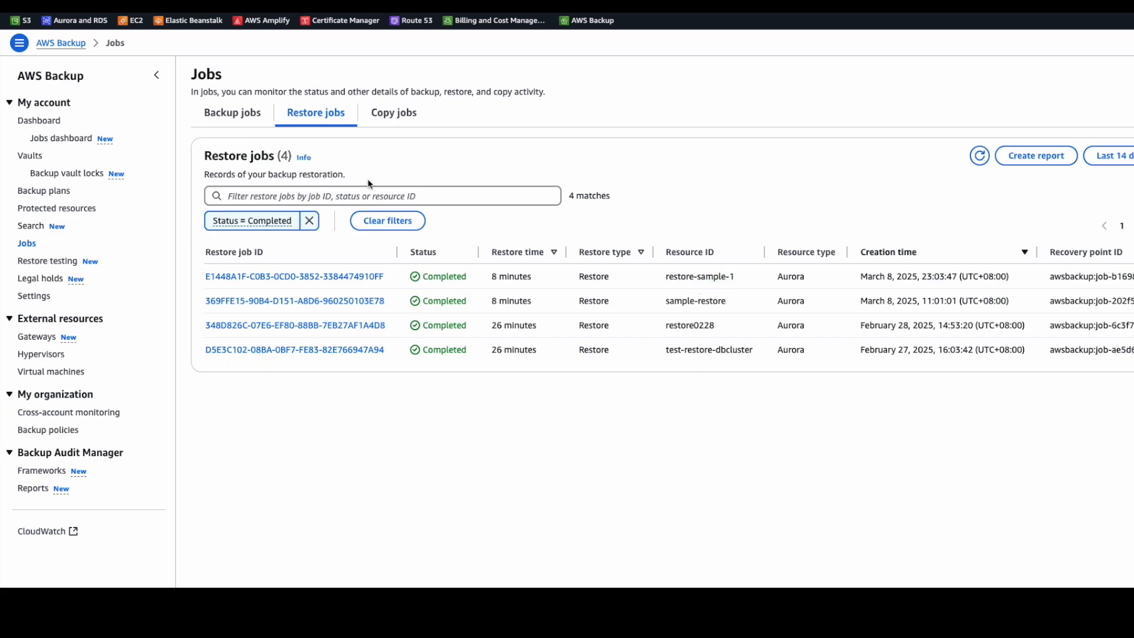
pyautogui.moveTo(387, 178)
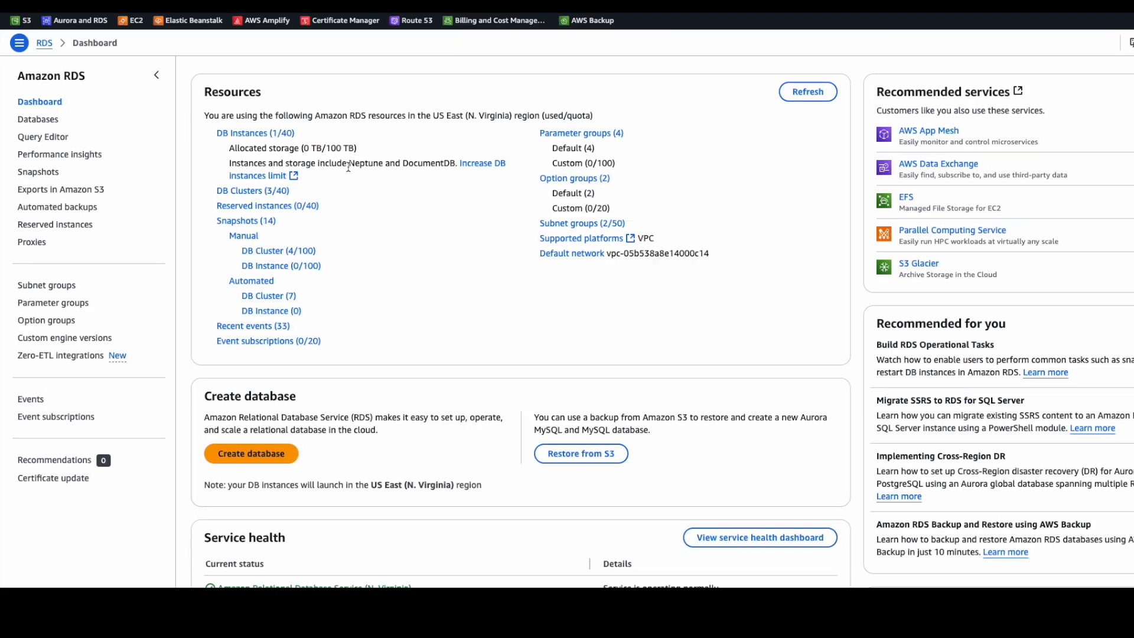
# View the RDS Databases list showing restore-sample-1 available with no instances
pyautogui.click(38, 119)
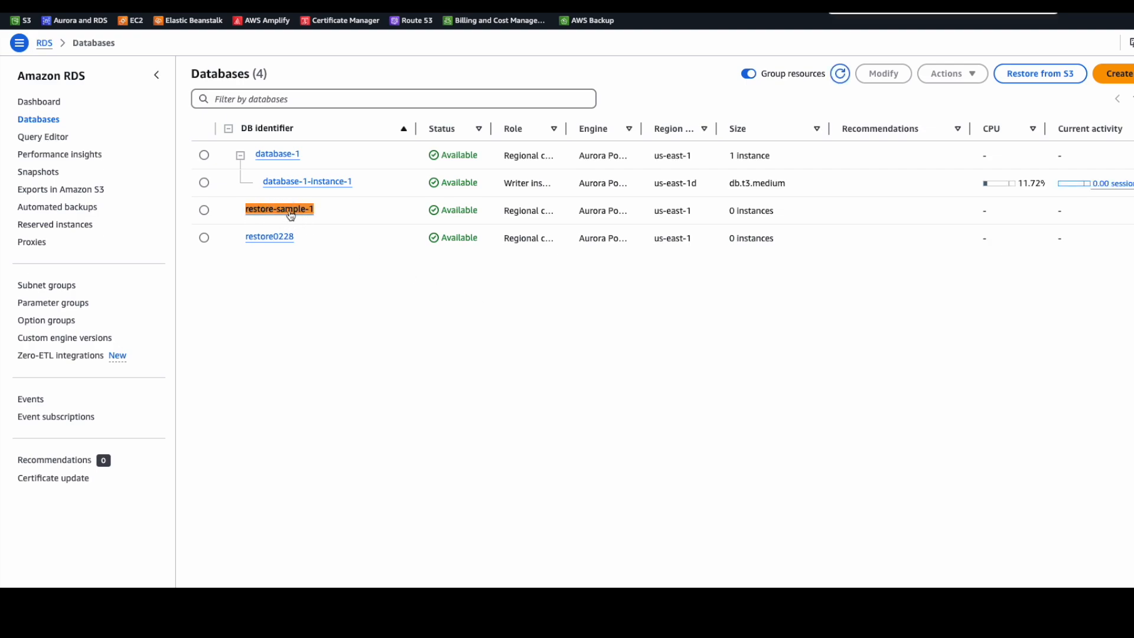
pyautogui.moveTo(733, 210)
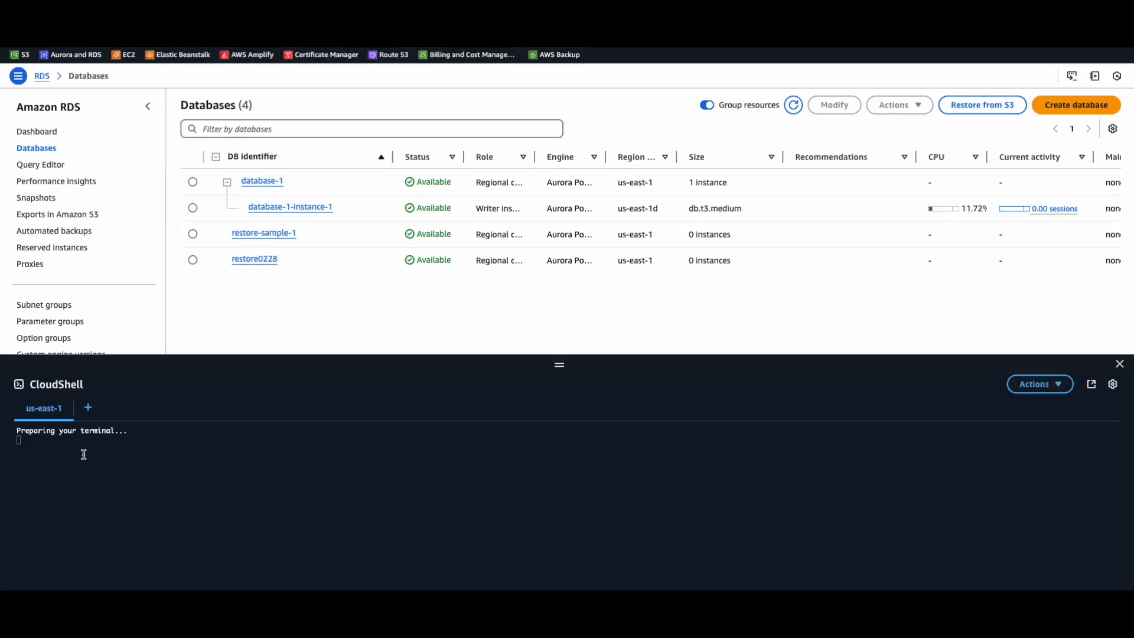
# Run aws rds create-db-instance to add db.t3.medium aurora-postgresql restore-sample-1-instance to restore-sample-1
pyautogui.rightClick(83, 453)
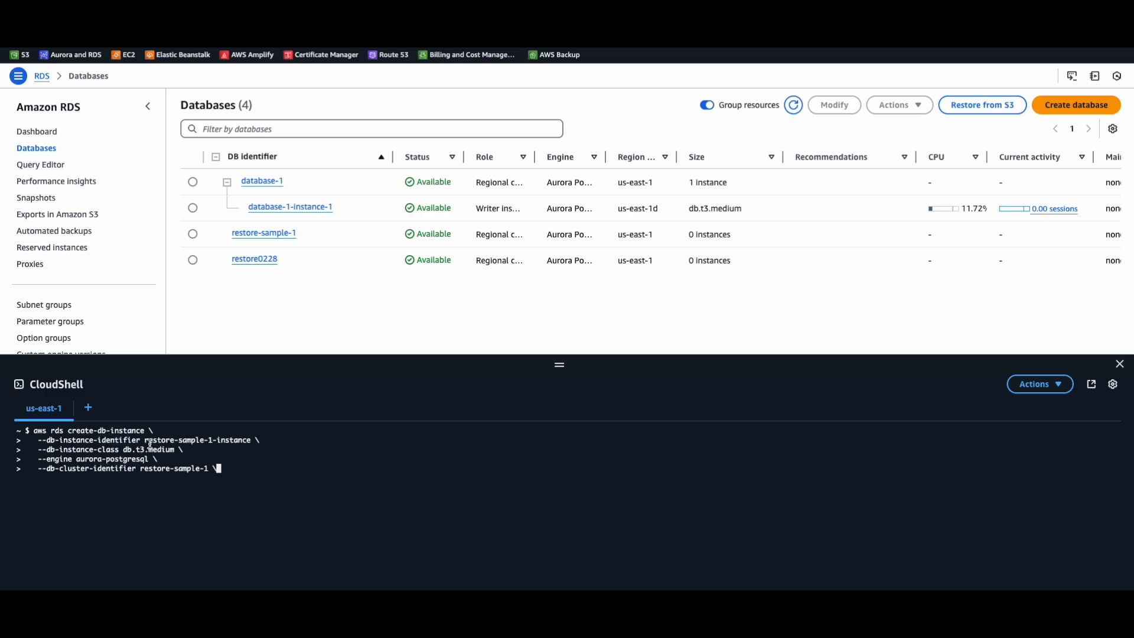
pyautogui.doubleClick(201, 440)
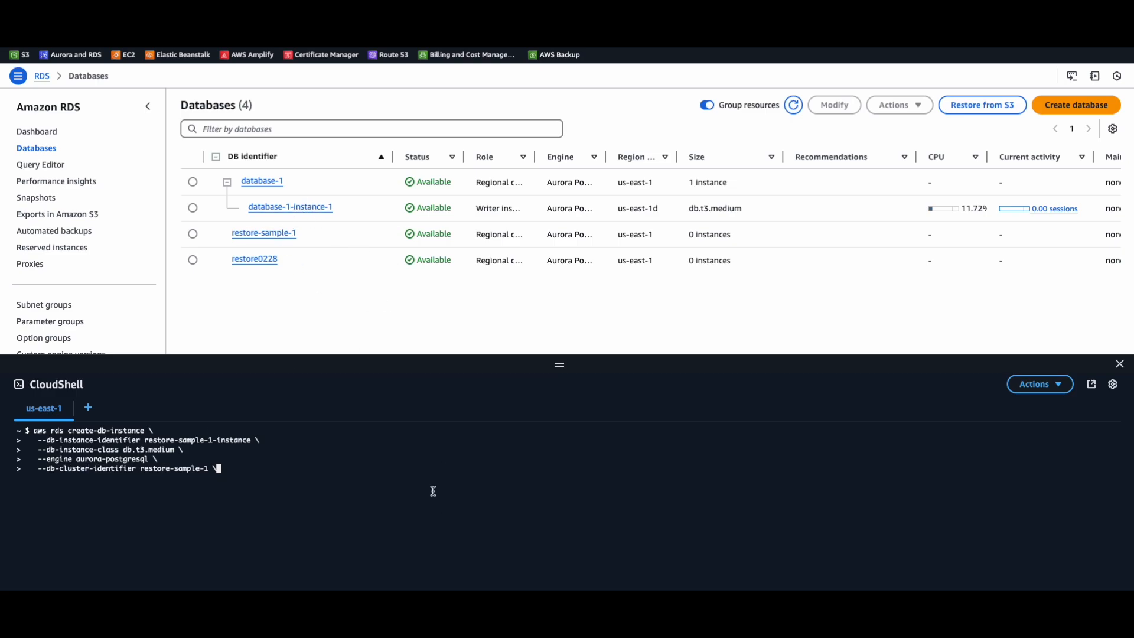
pyautogui.moveTo(264, 473)
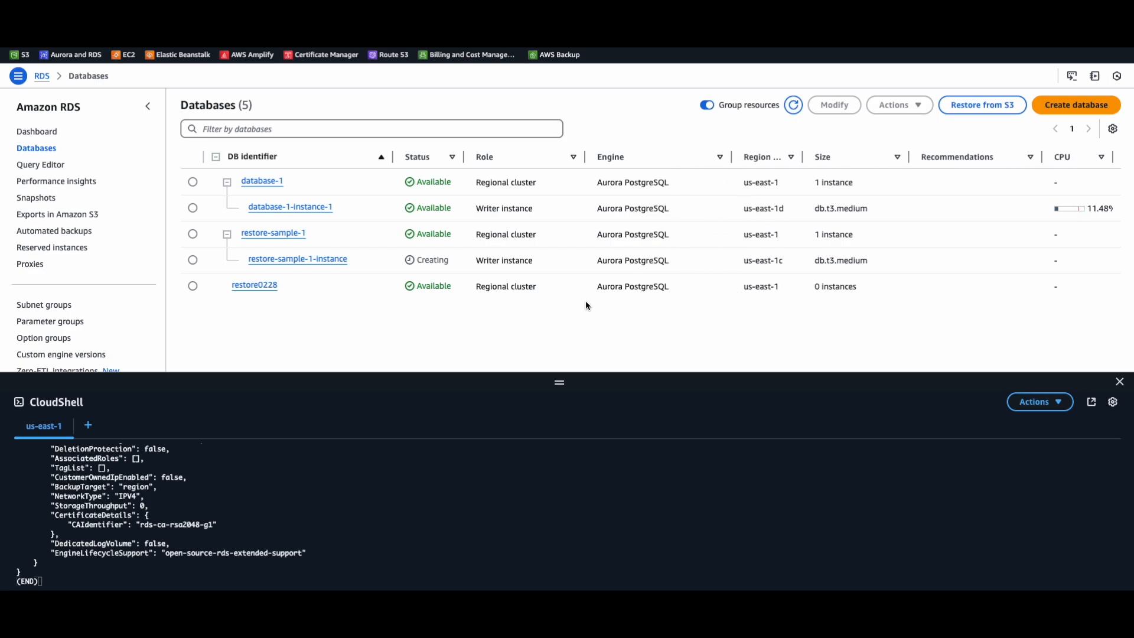
pyautogui.moveTo(812, 246)
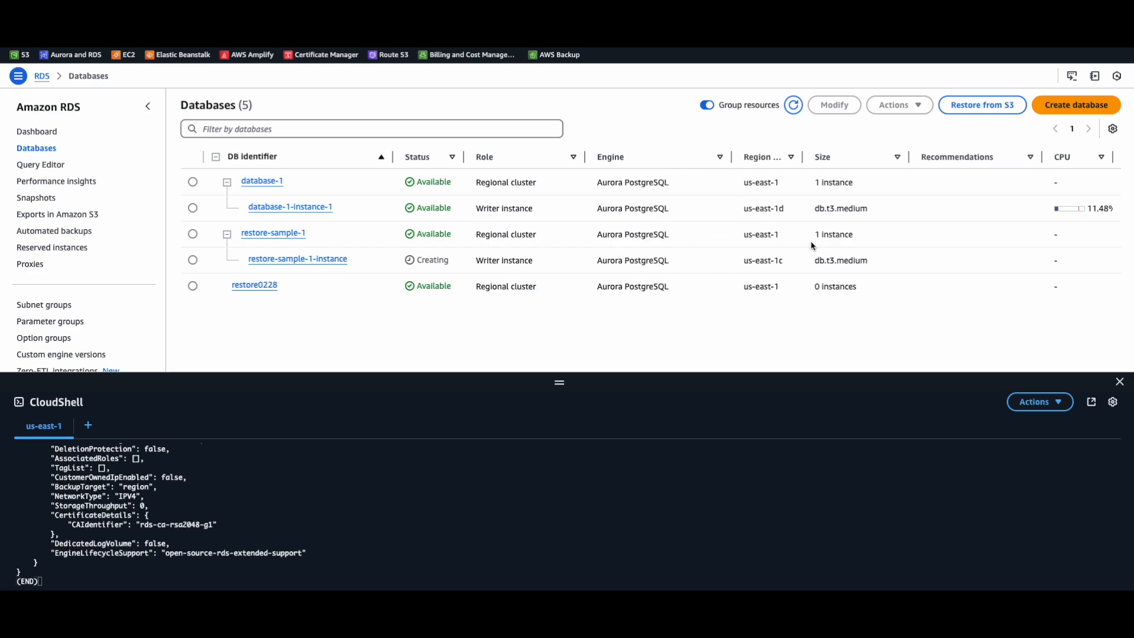
pyautogui.moveTo(395, 397)
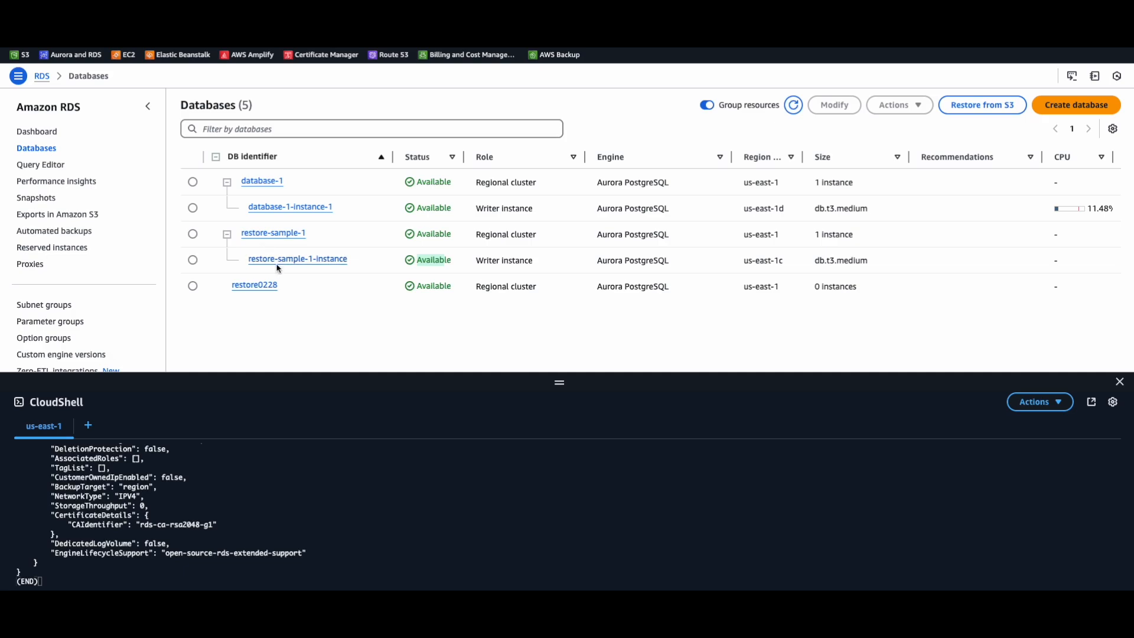
# Review restore-sample-1-instance's endpoint, networking and security group rules under Connectivity & security
pyautogui.click(297, 259)
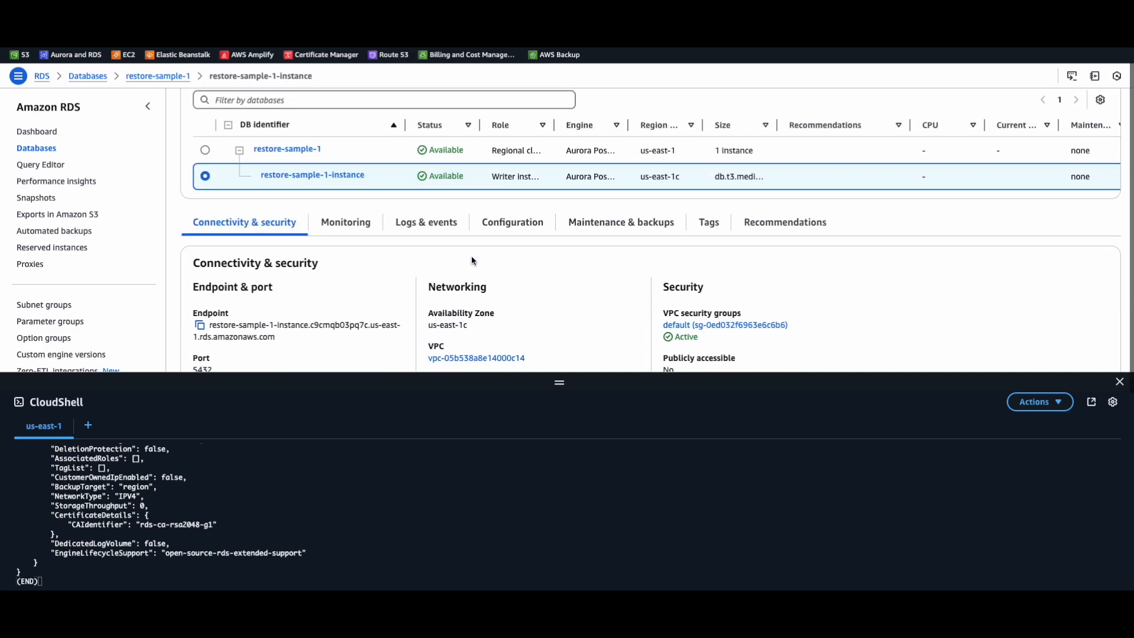
pyautogui.scroll(-3)
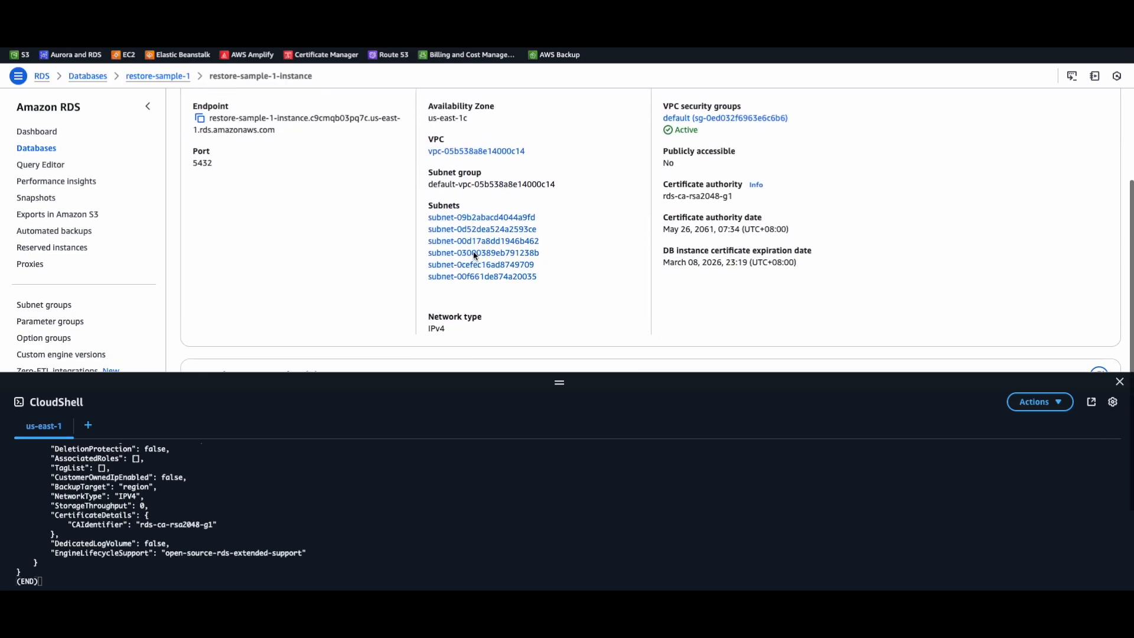
pyautogui.scroll(-3)
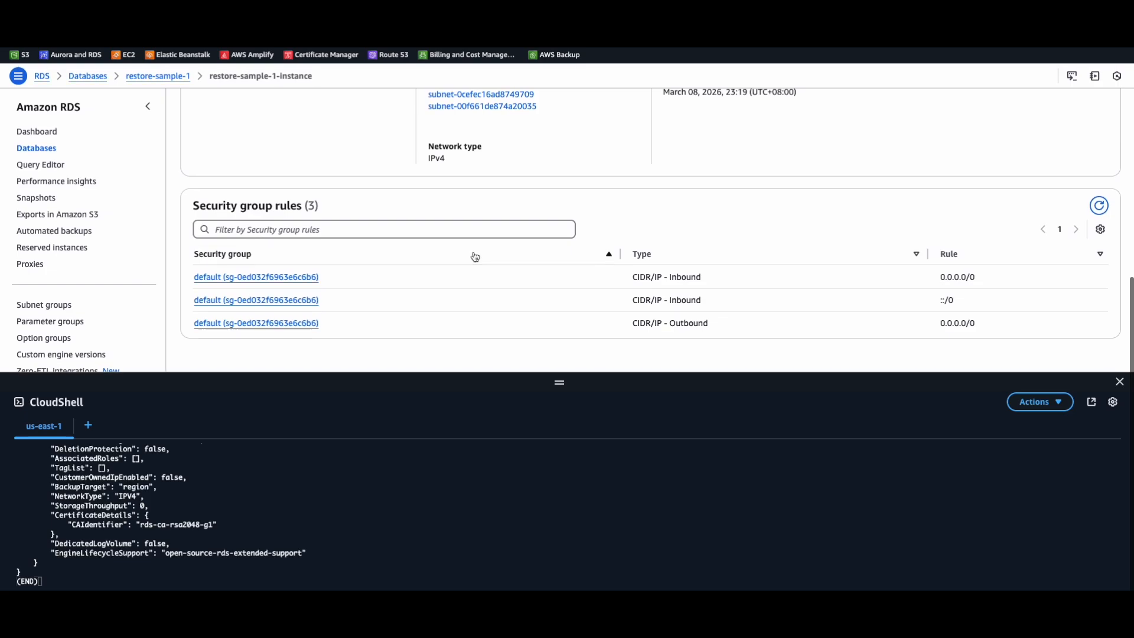